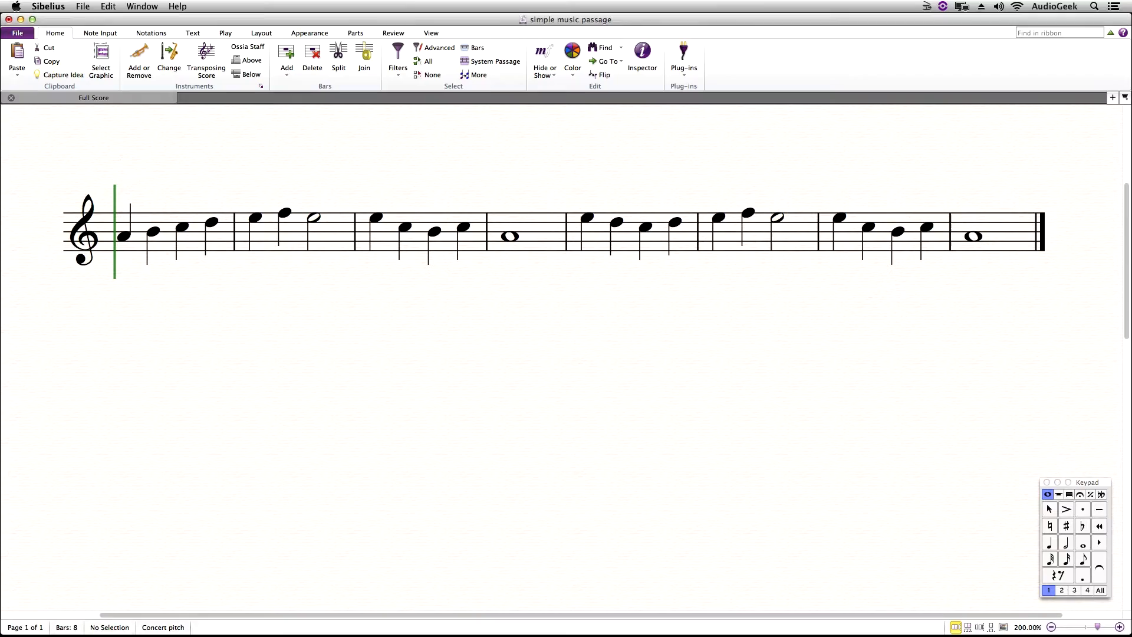
Play back the melody from the start and bring up the Notations barline types.
click(150, 33)
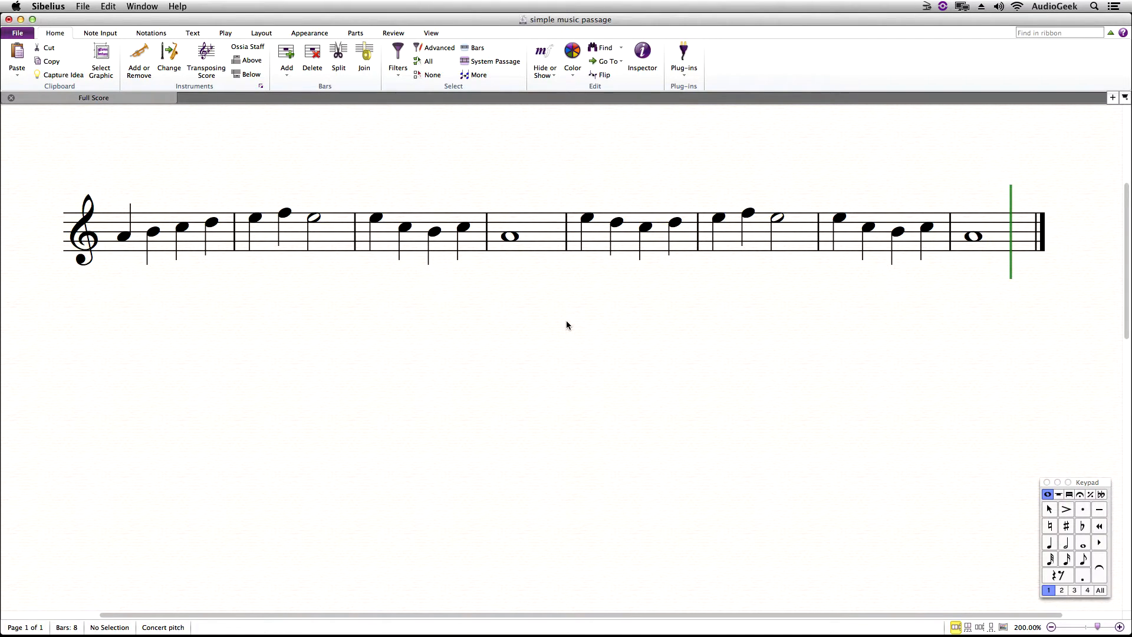
mouse_move(566, 320)
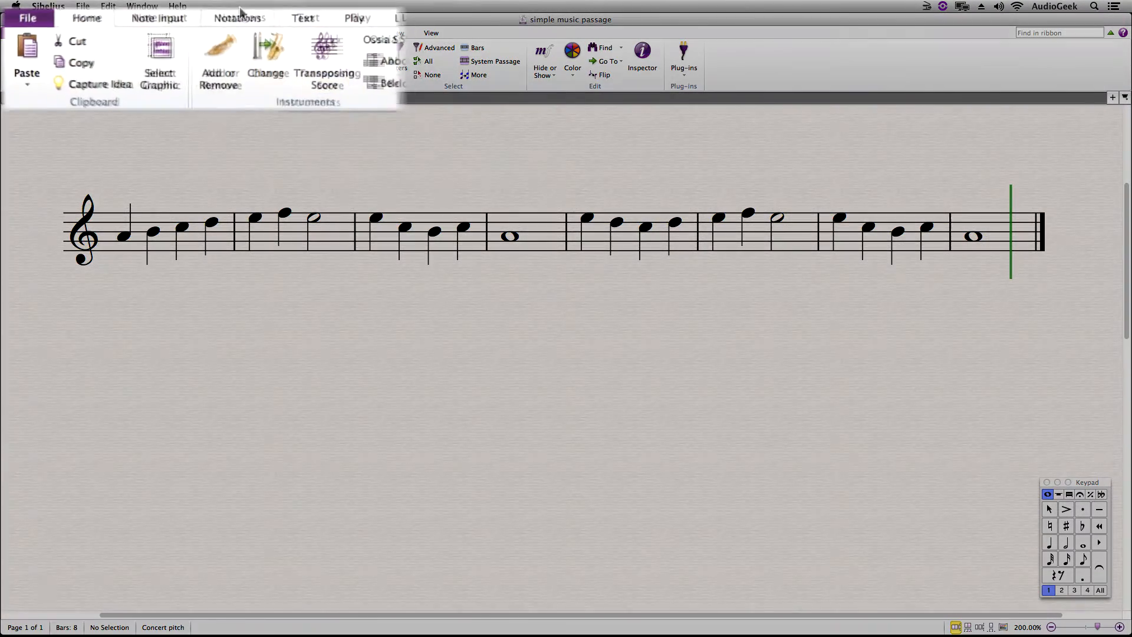
click(280, 15)
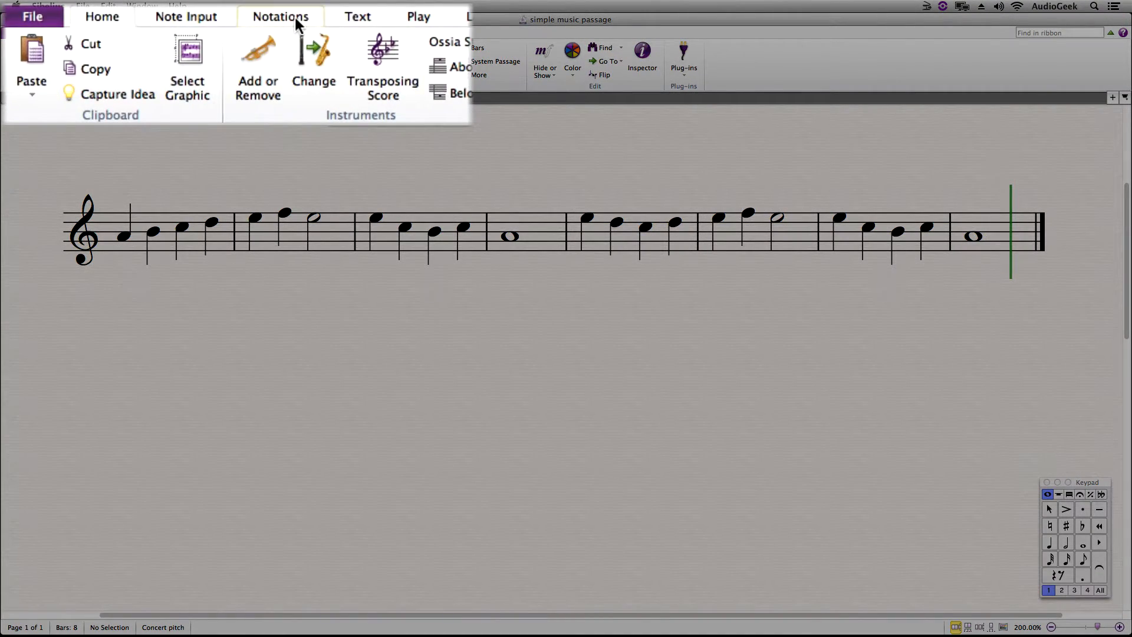
click(280, 16)
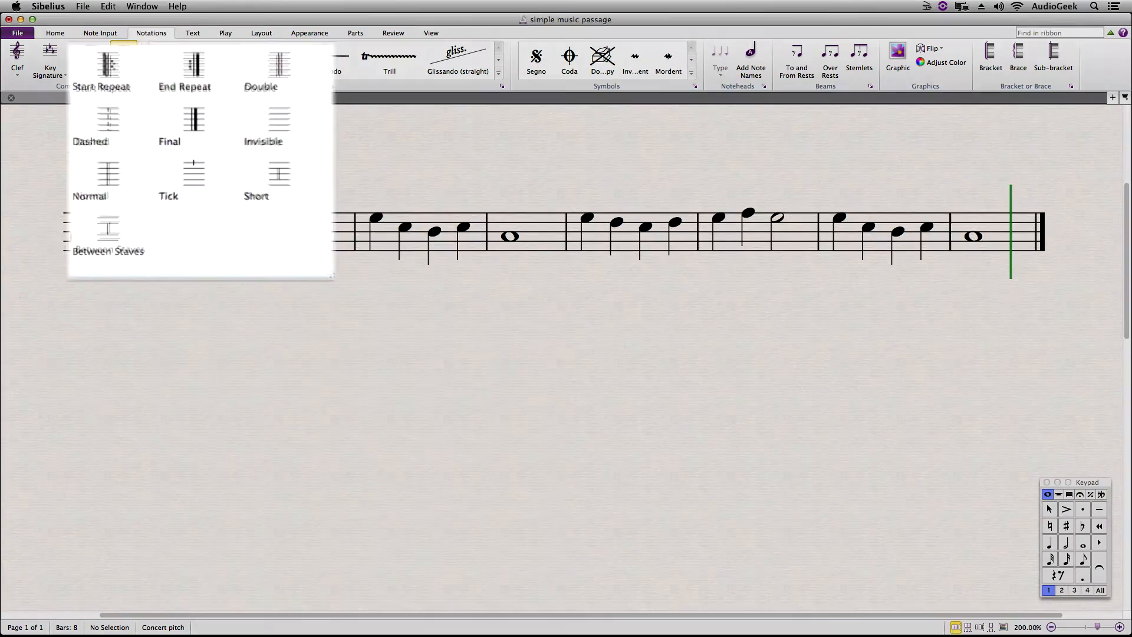
mouse_move(191, 39)
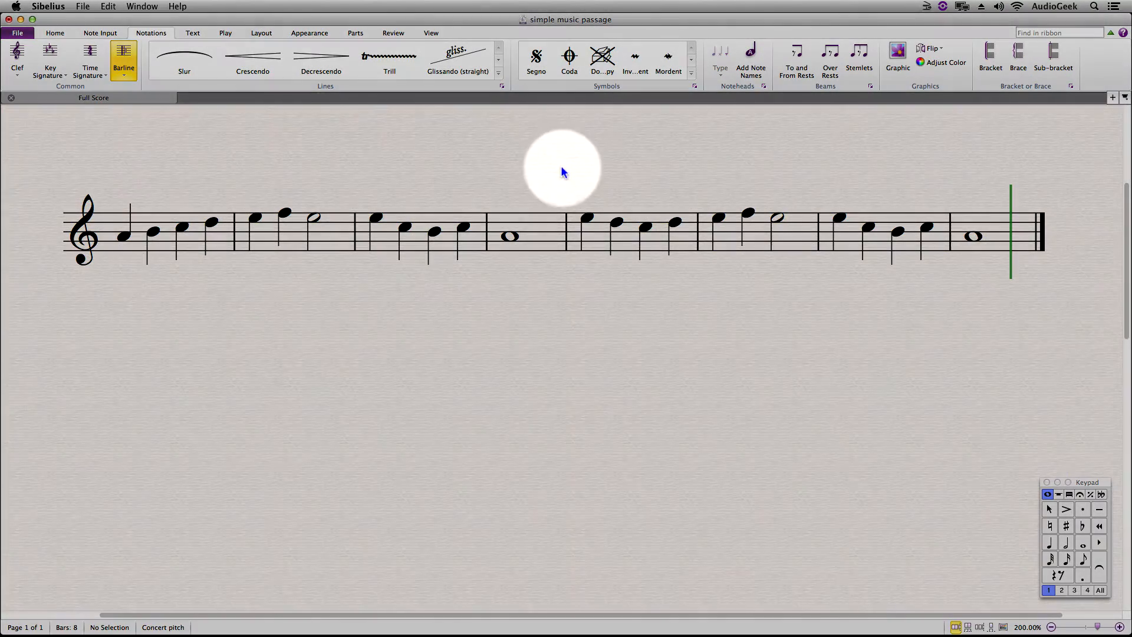
mouse_move(566, 235)
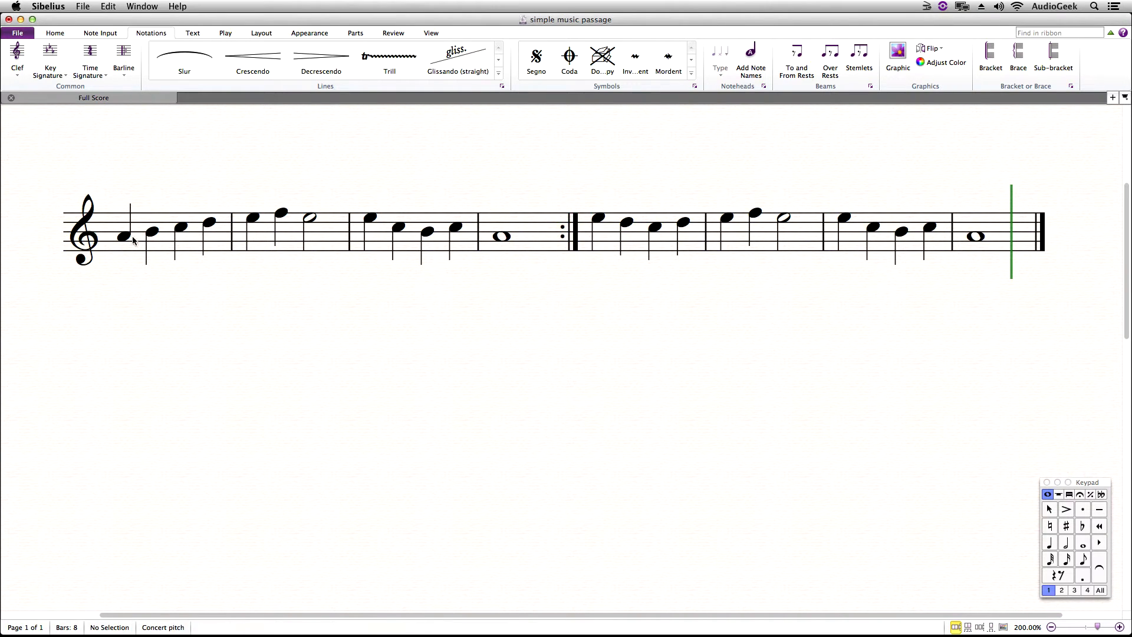
click(123, 237)
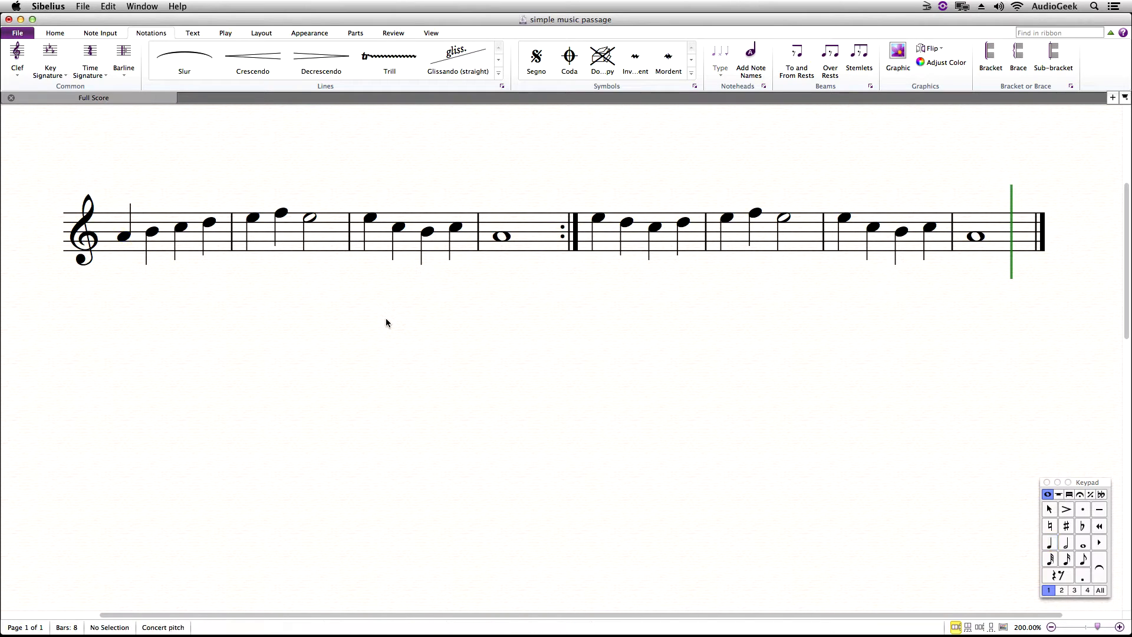
mouse_move(396, 322)
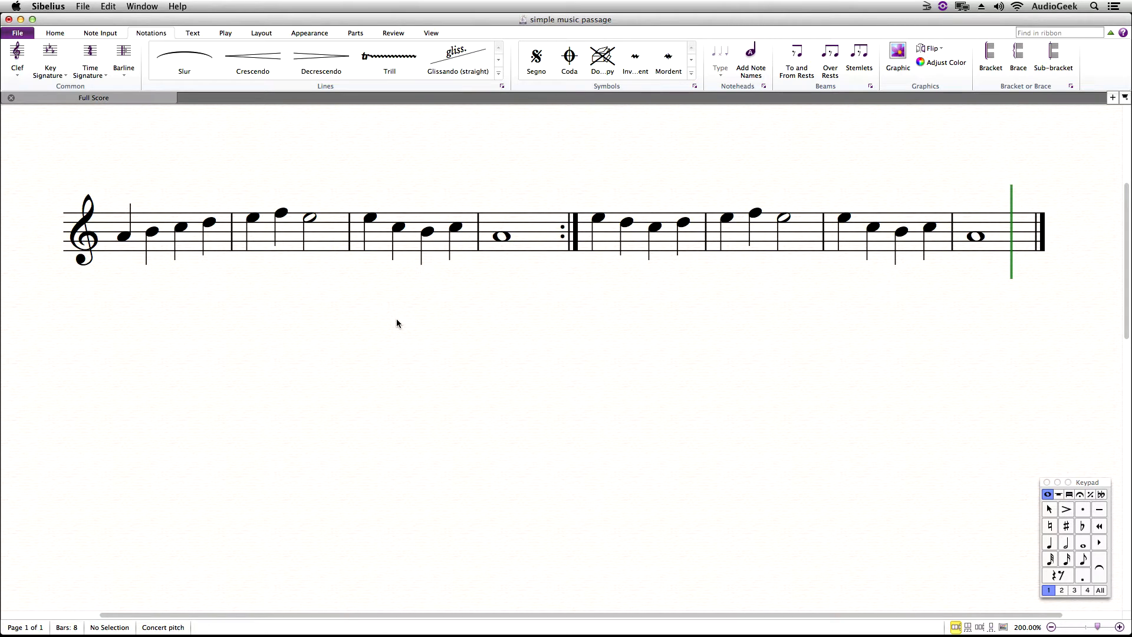
Place a start repeat barline between bars 2 and 3 so bars 3–4 repeat.
click(123, 58)
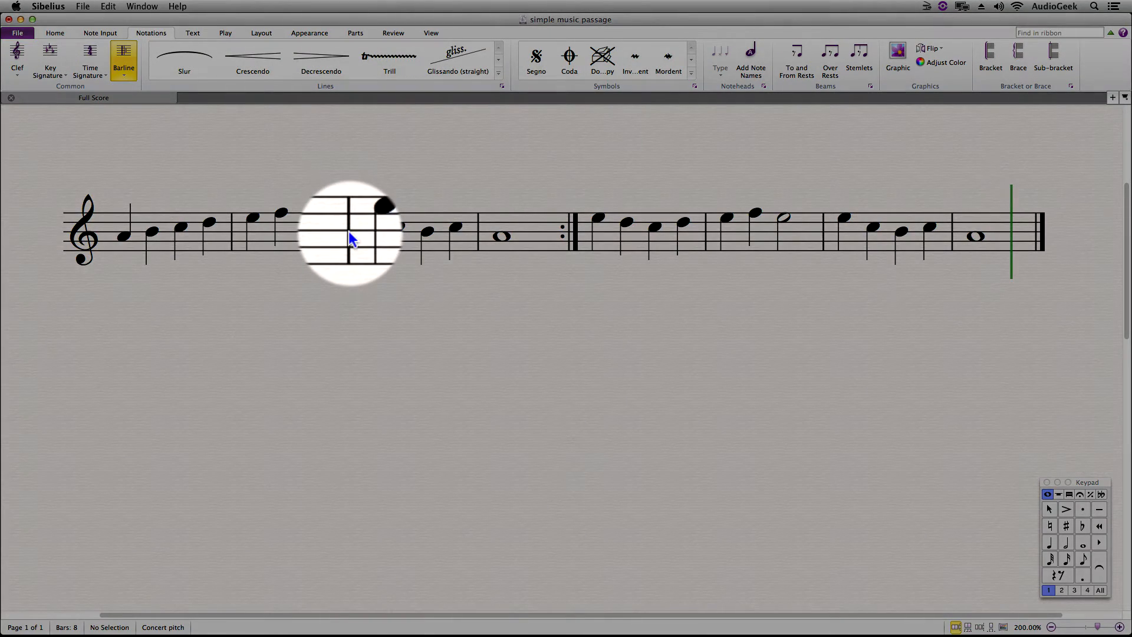
click(353, 229)
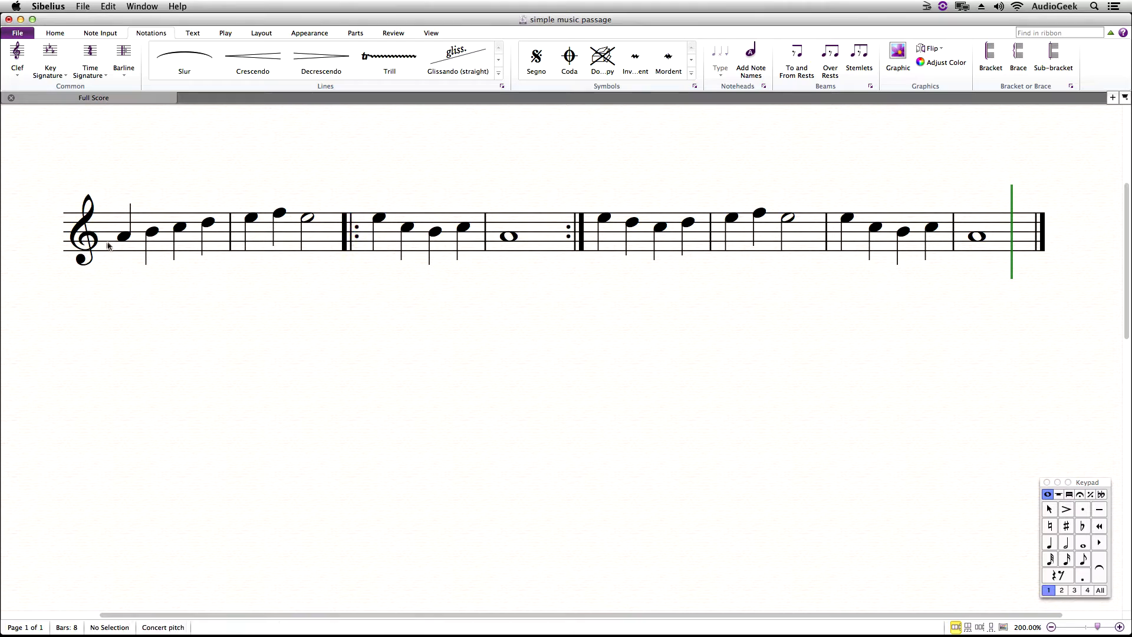
click(125, 236)
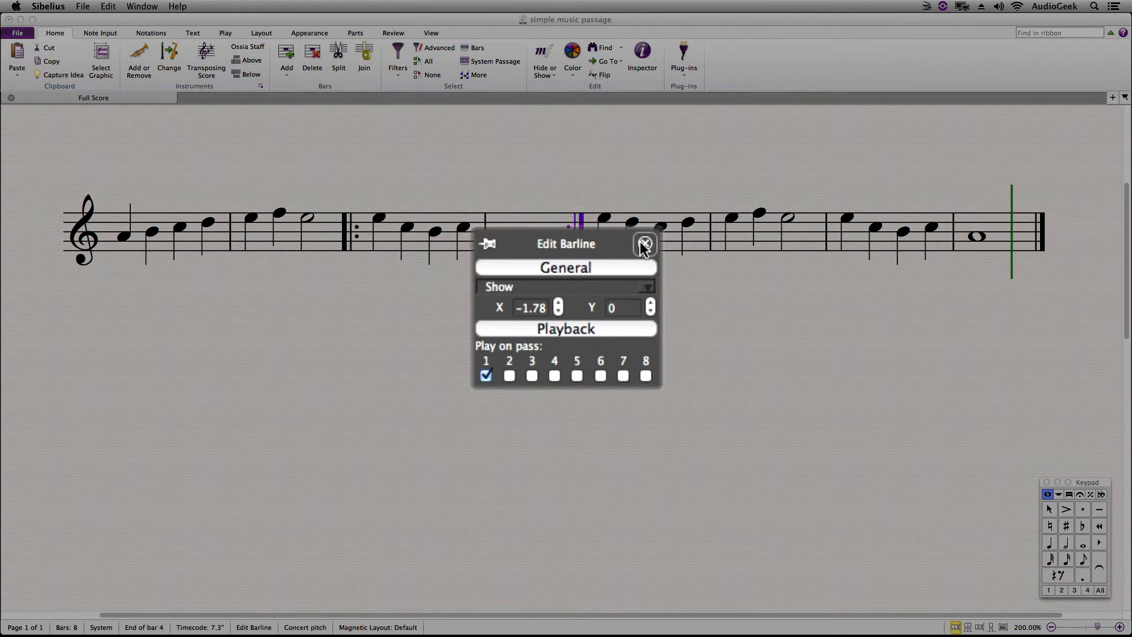
mouse_move(537, 351)
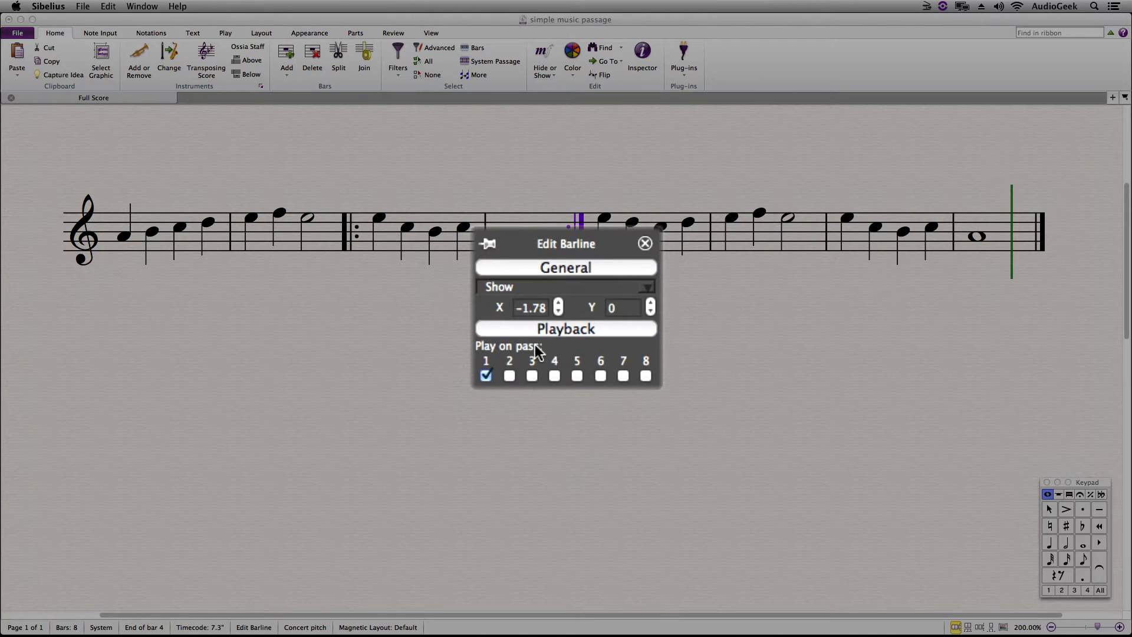
mouse_move(517, 354)
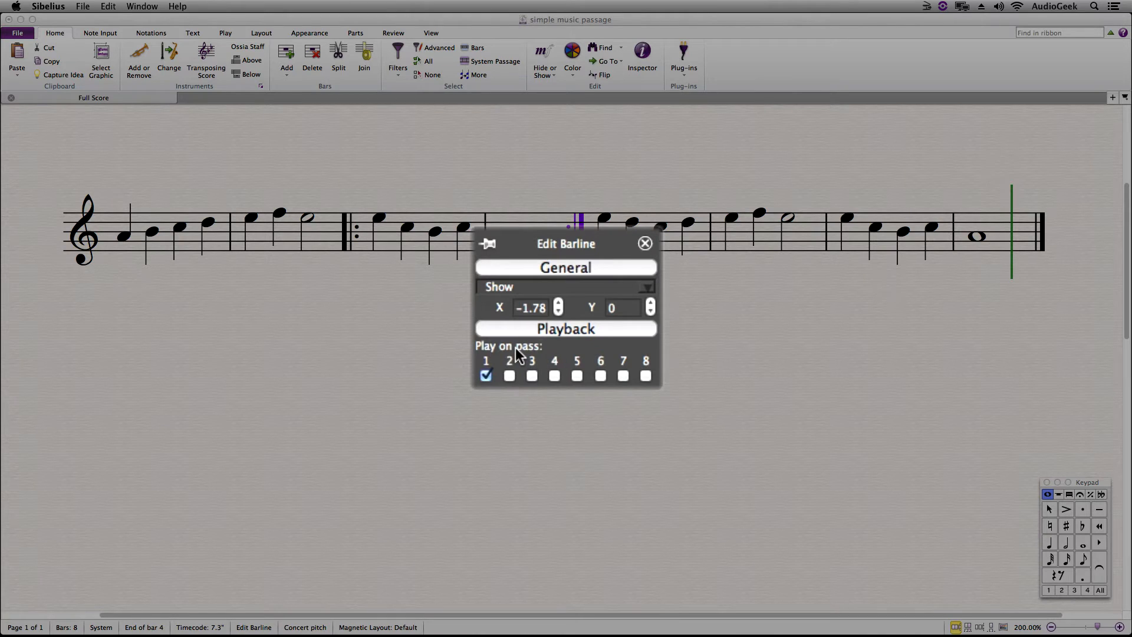
mouse_move(514, 383)
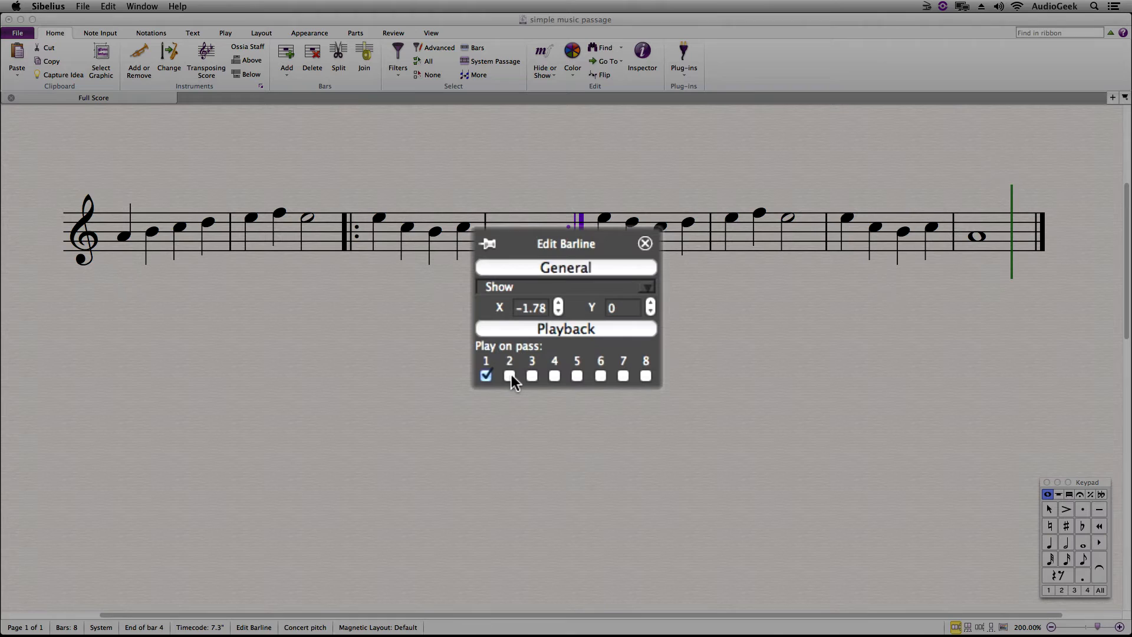
click(508, 375)
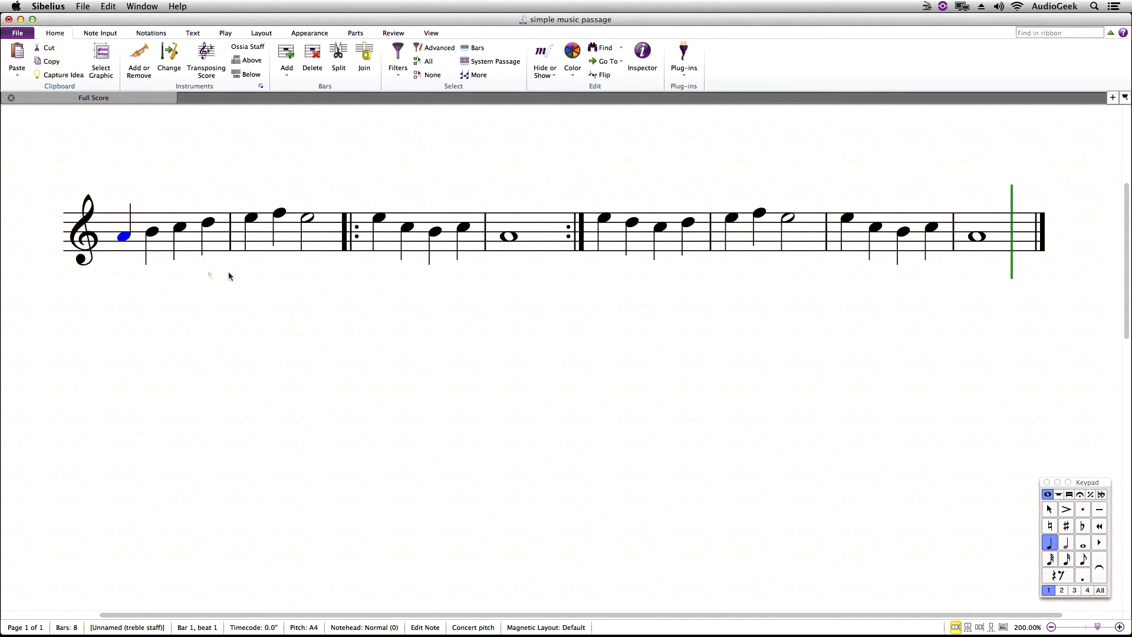
mouse_move(235, 276)
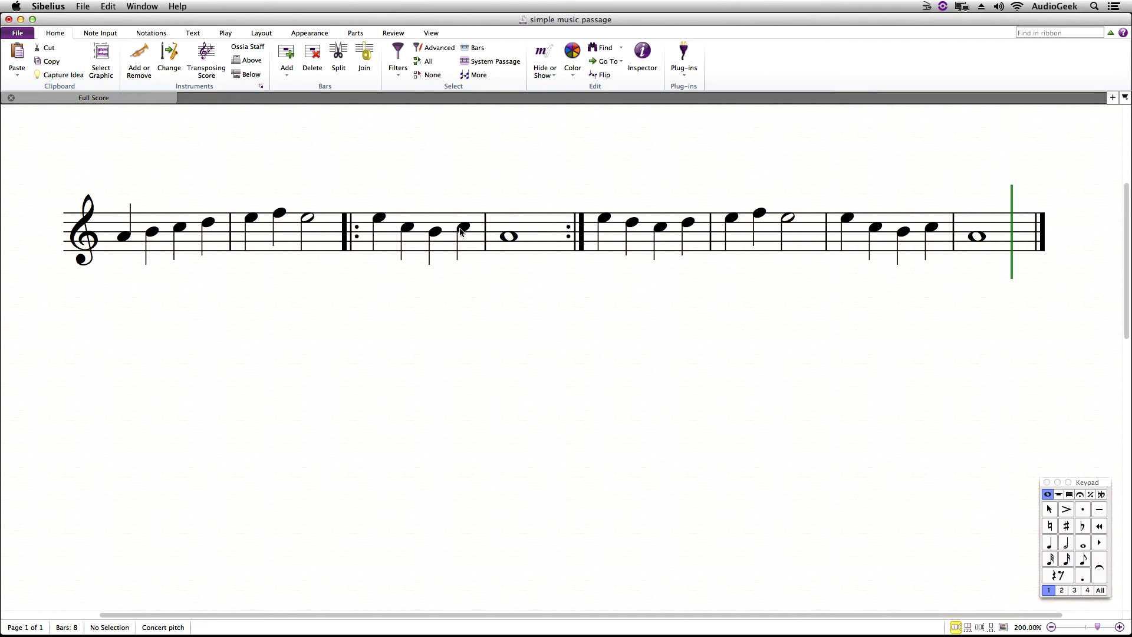
mouse_move(583, 240)
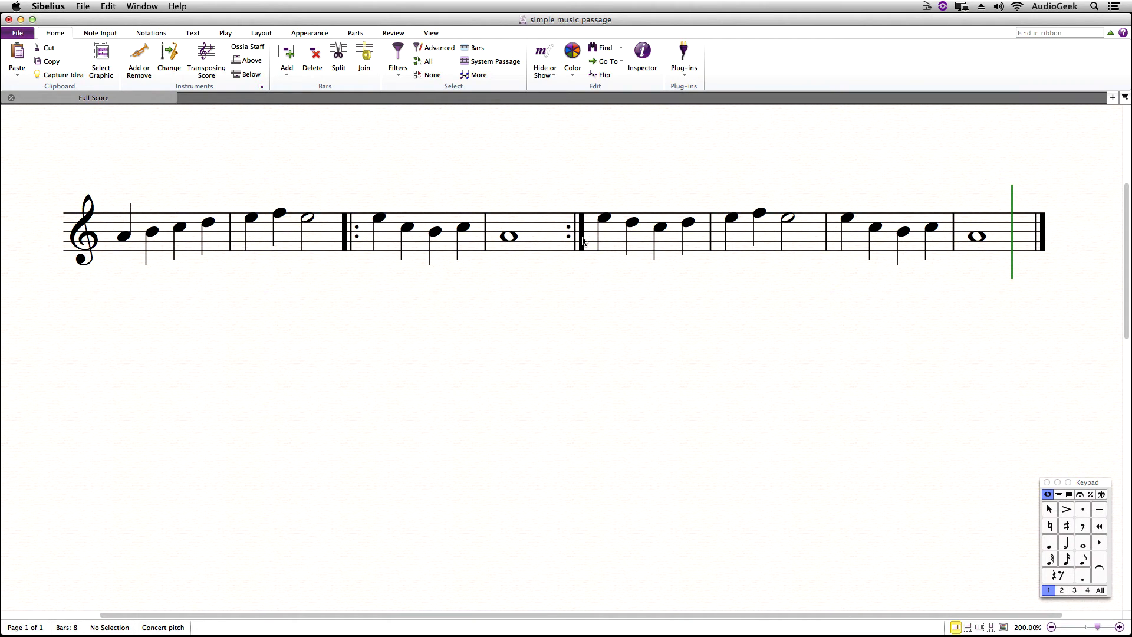
Select the end repeat barline after bar 4.
click(578, 231)
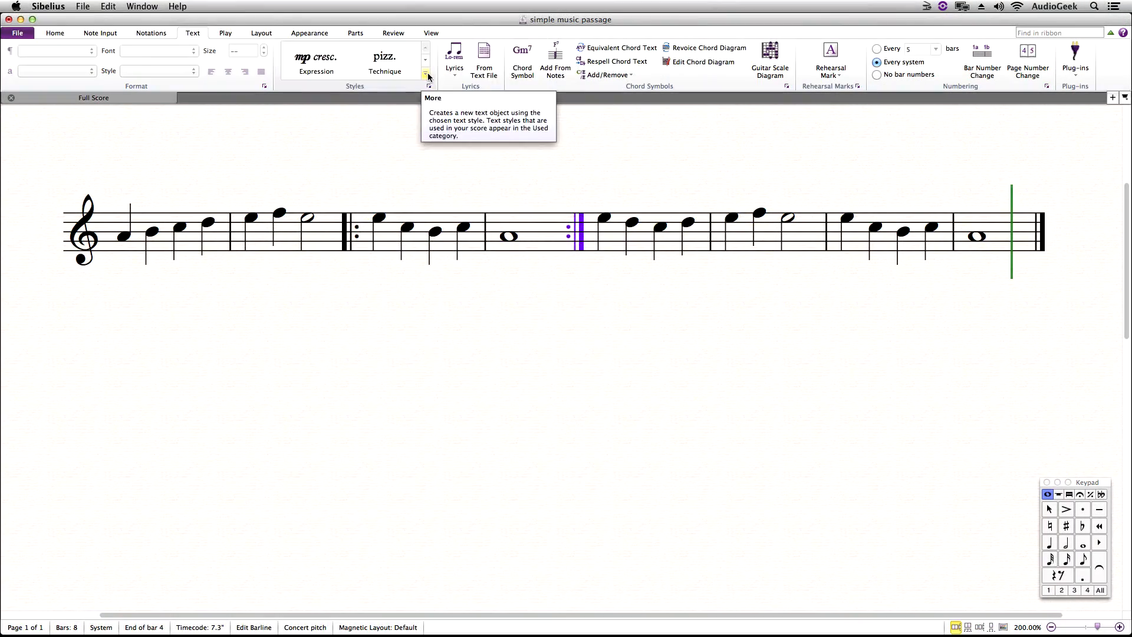
Enter 'Play 4 times' in the Tempo text style above the bar 4 end repeat.
click(425, 74)
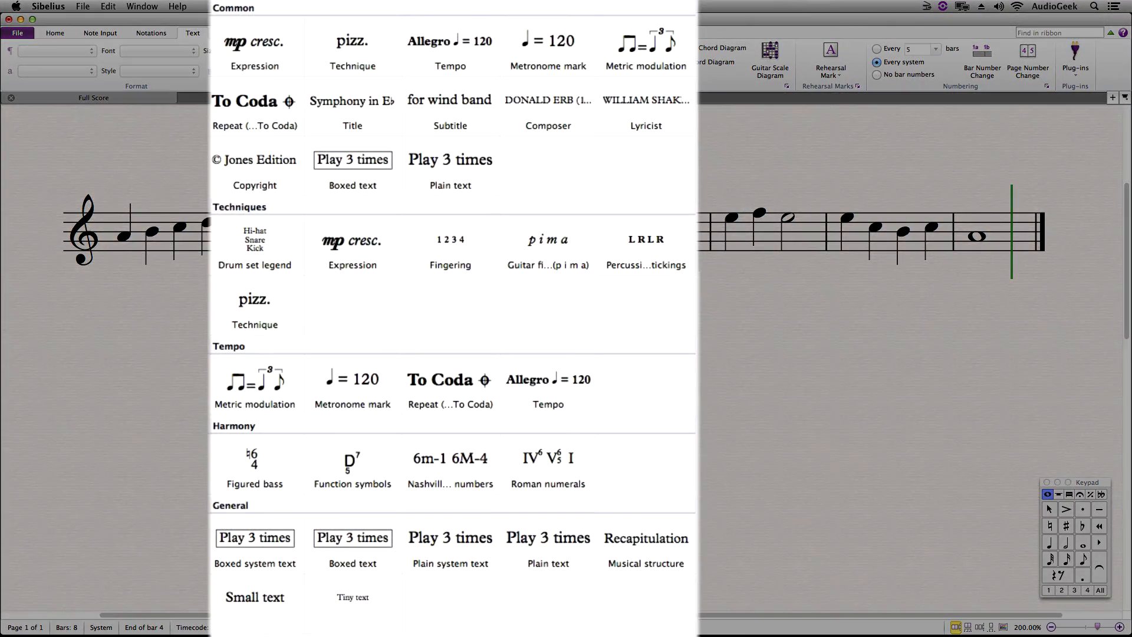
mouse_move(547, 383)
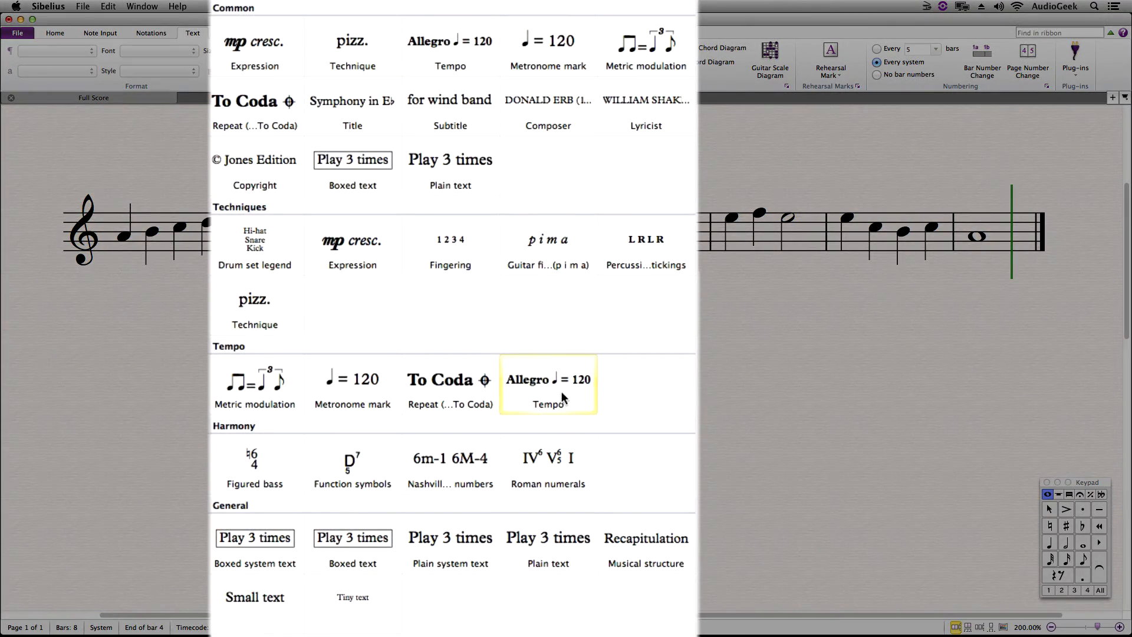
click(548, 385)
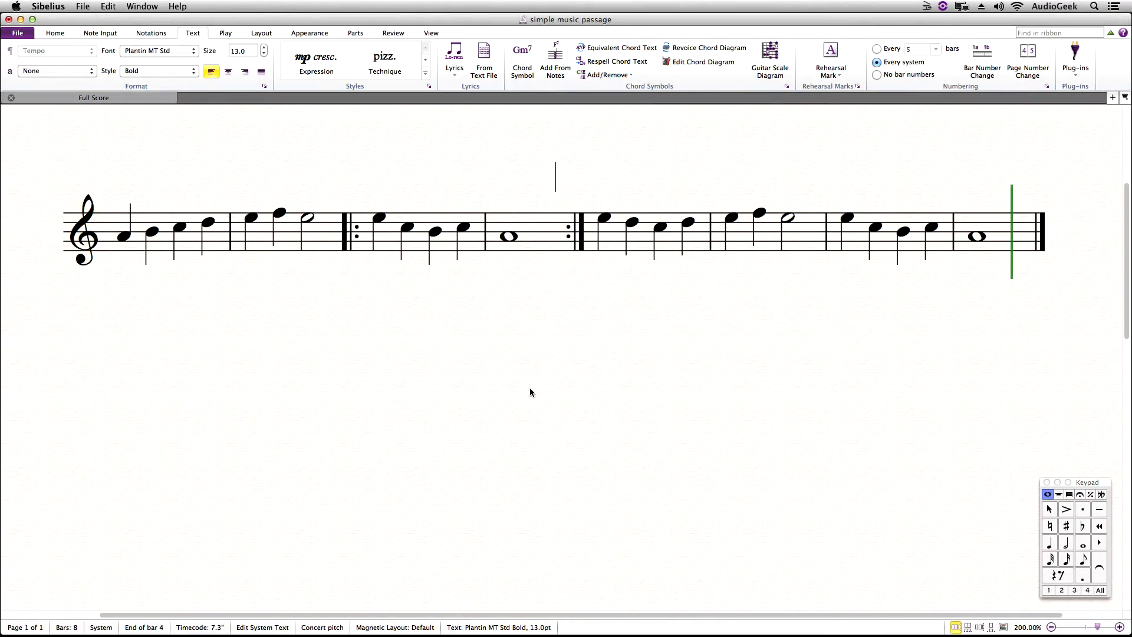
text(Play 4 times)
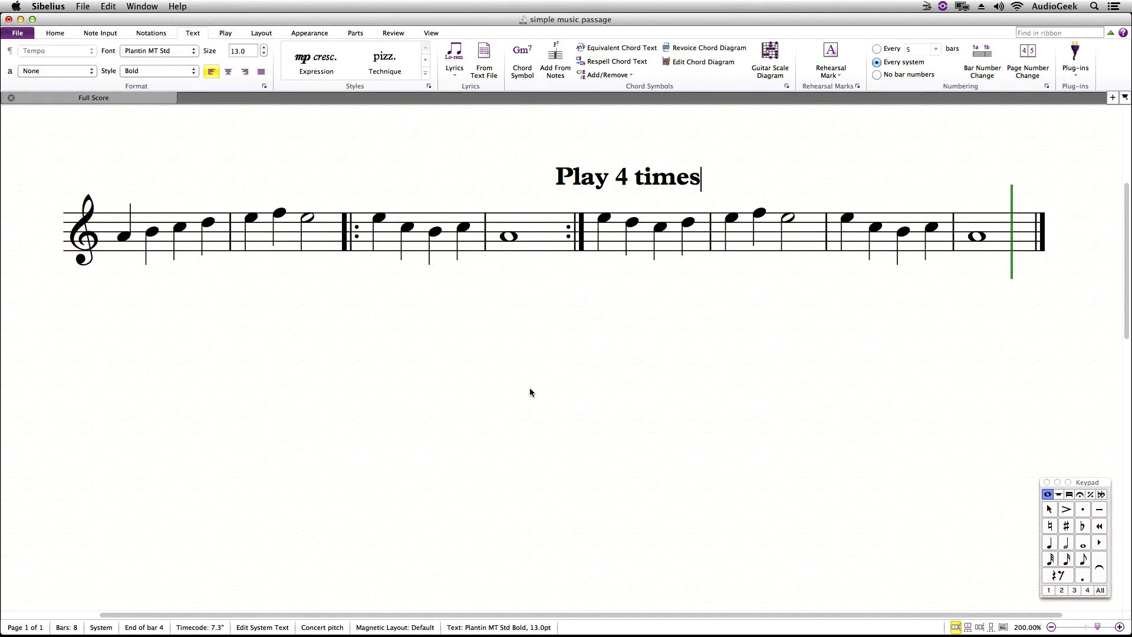
click(626, 177)
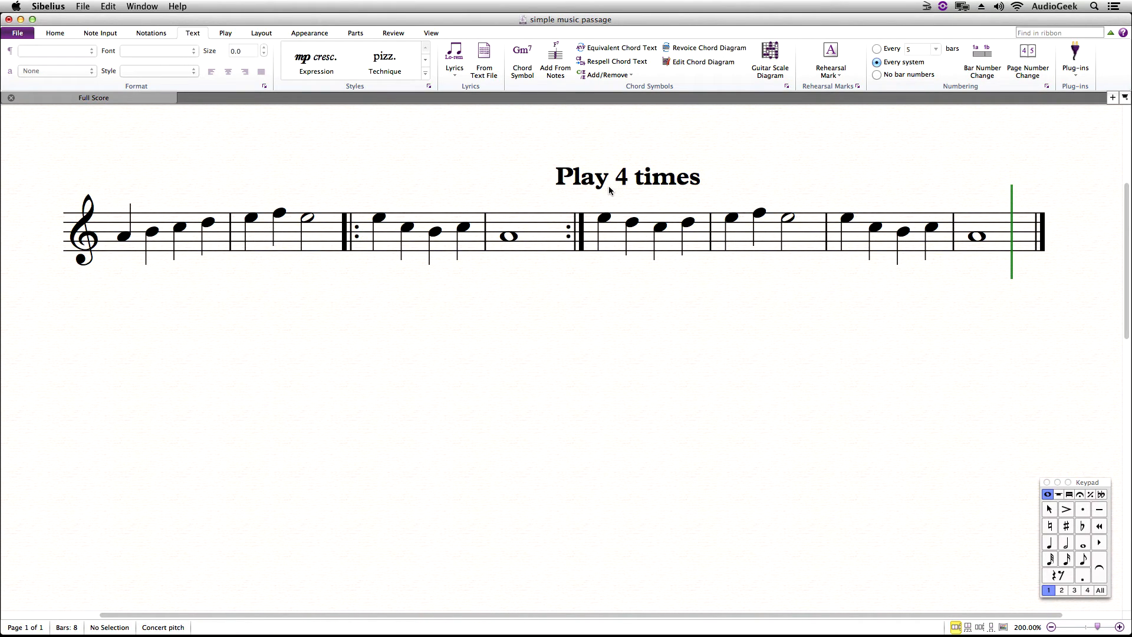
mouse_move(583, 240)
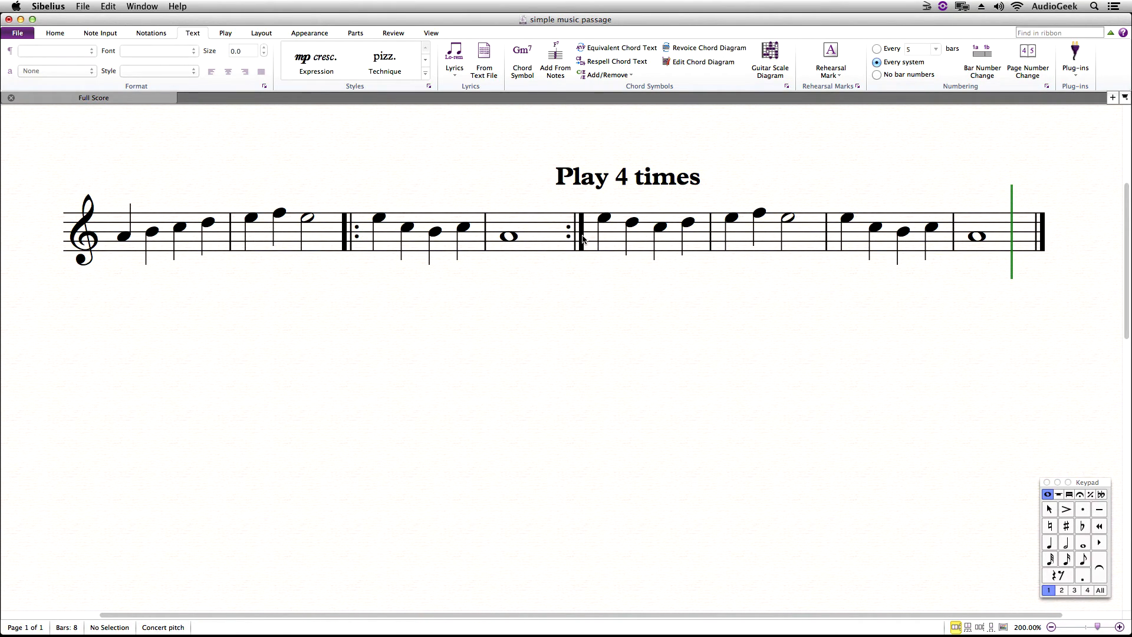
click(123, 237)
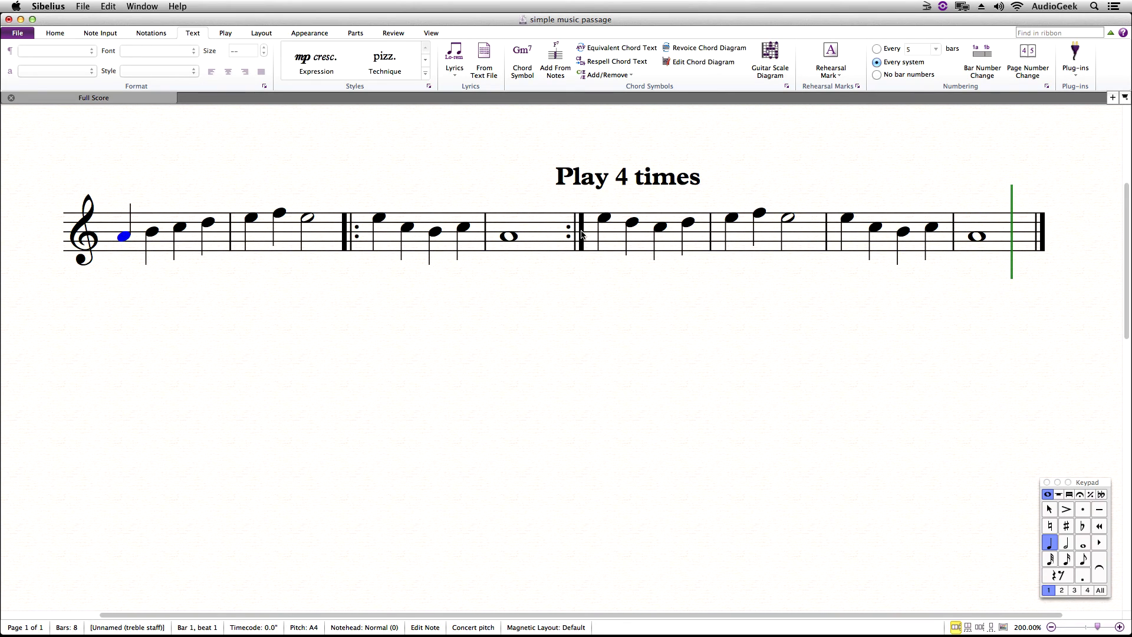
click(579, 231)
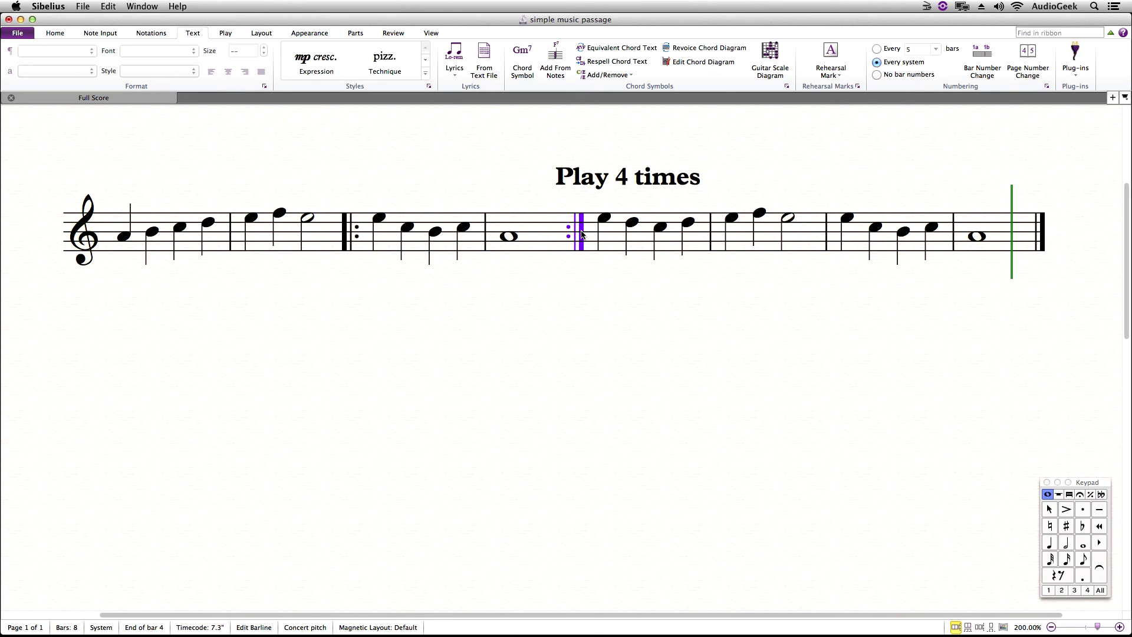